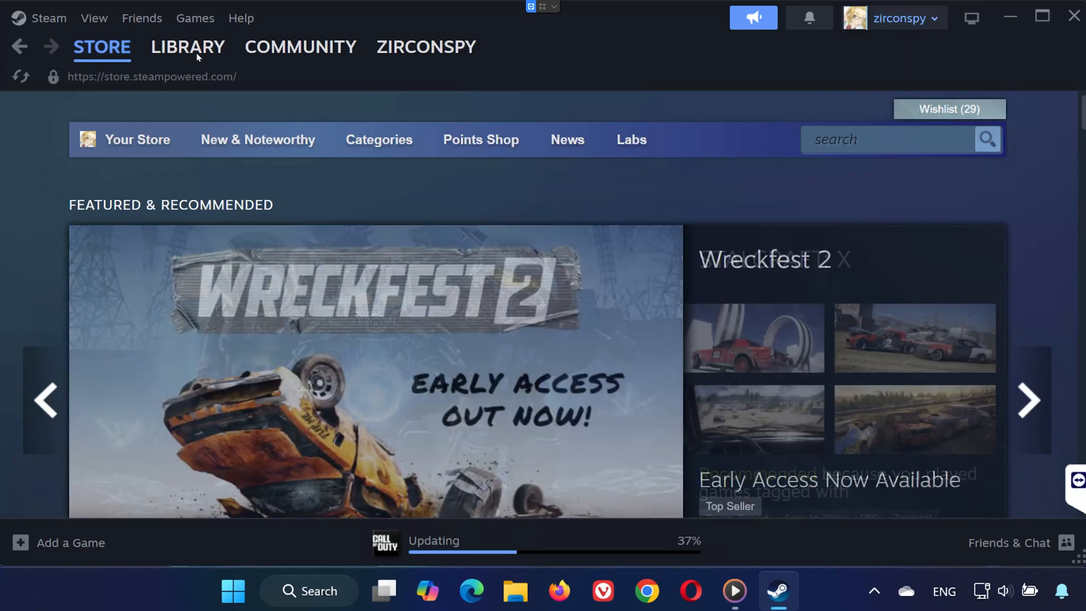
# Open Counter-Strike 2's Properties from the Steam library
pyautogui.click(187, 47)
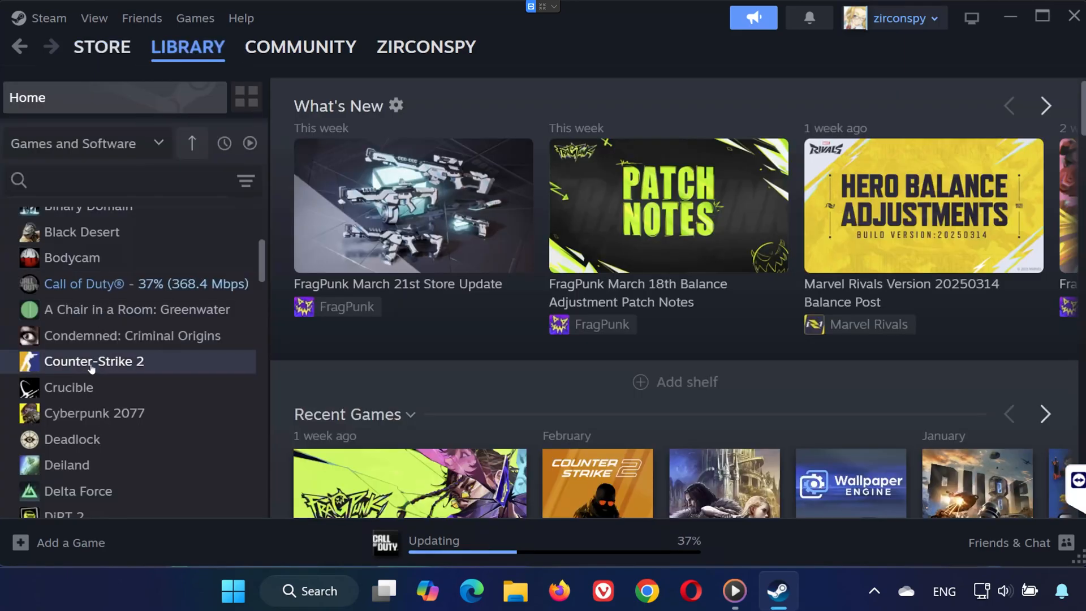
pyautogui.rightClick(93, 361)
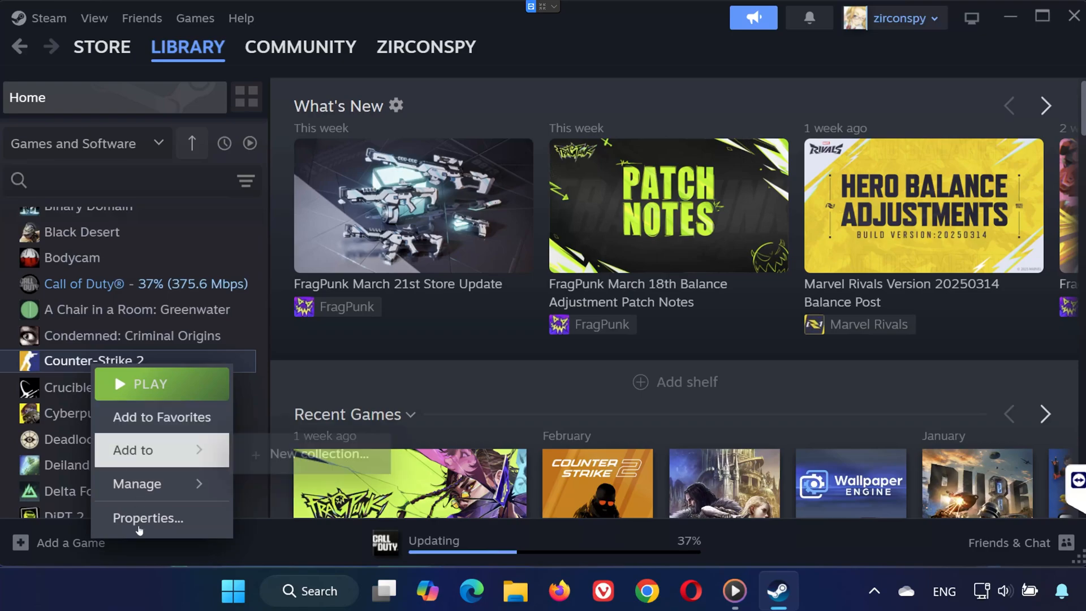
pyautogui.click(146, 518)
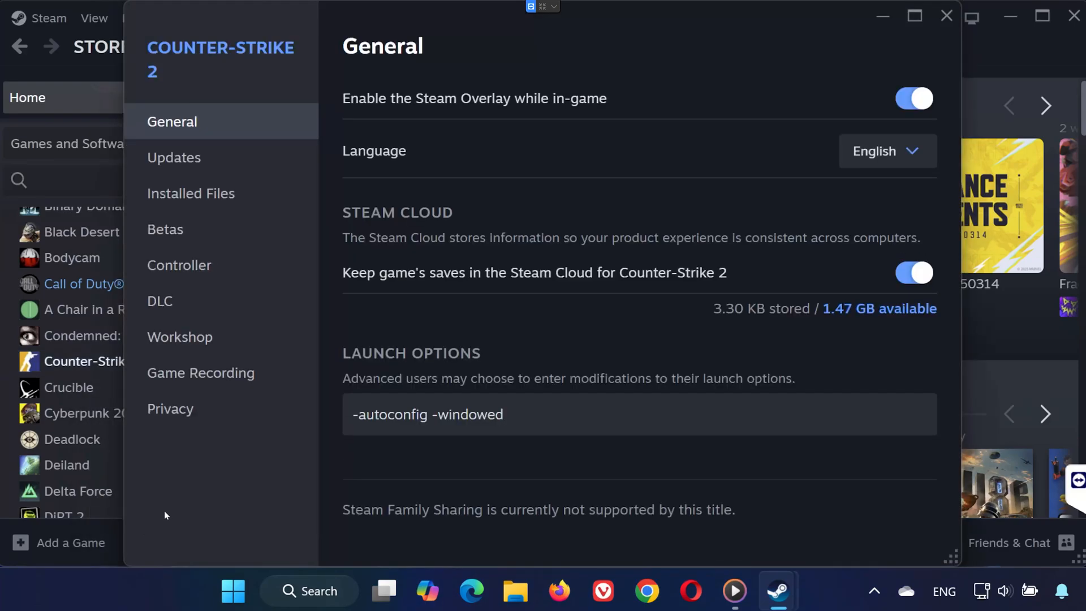
# Verify Counter-Strike 2's installed files and browse to its game\bin\win64 folder
pyautogui.click(190, 193)
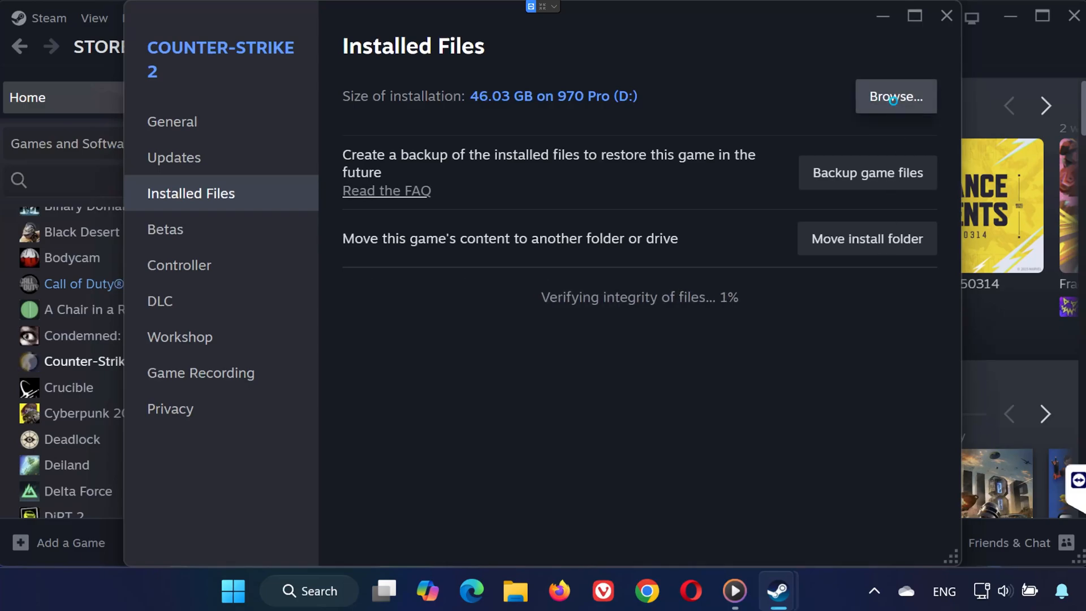
pyautogui.click(896, 96)
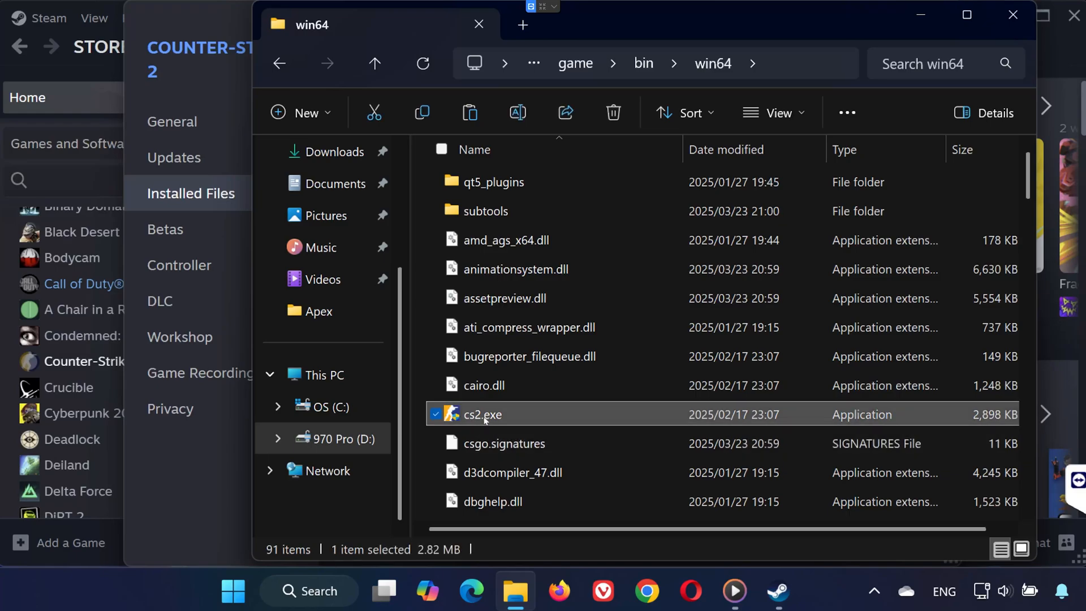
# Open cs2.exe's Properties on the Compatibility tab
pyautogui.rightClick(481, 414)
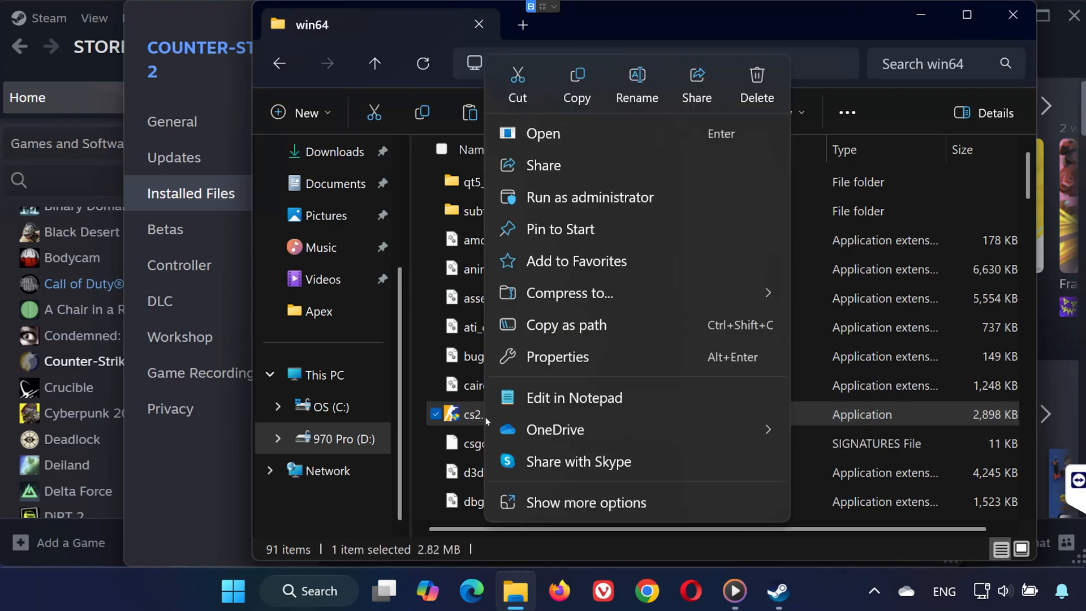
pyautogui.click(561, 357)
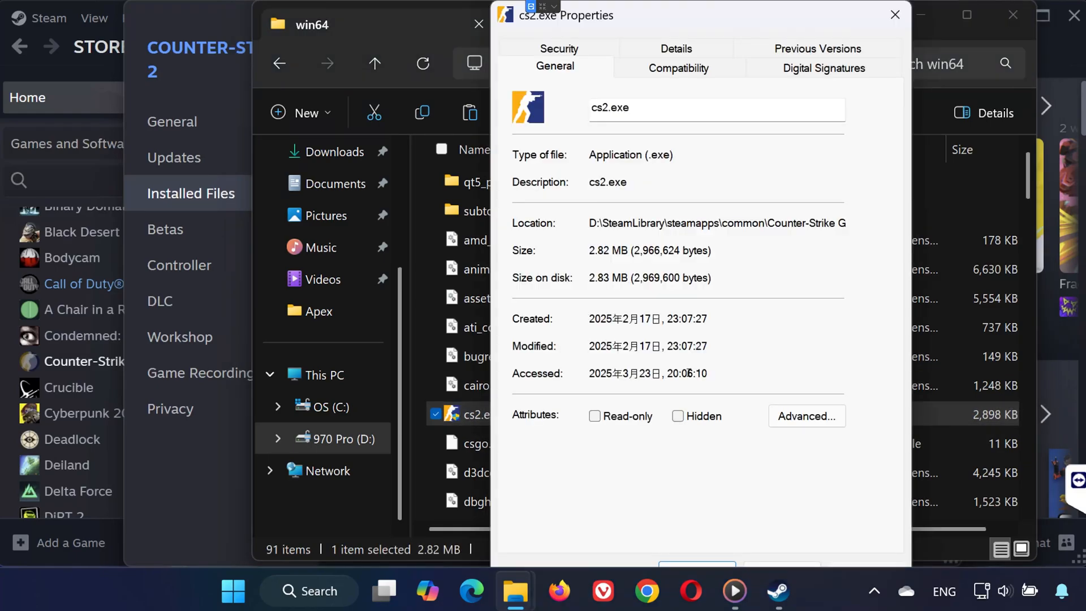
pyautogui.click(678, 68)
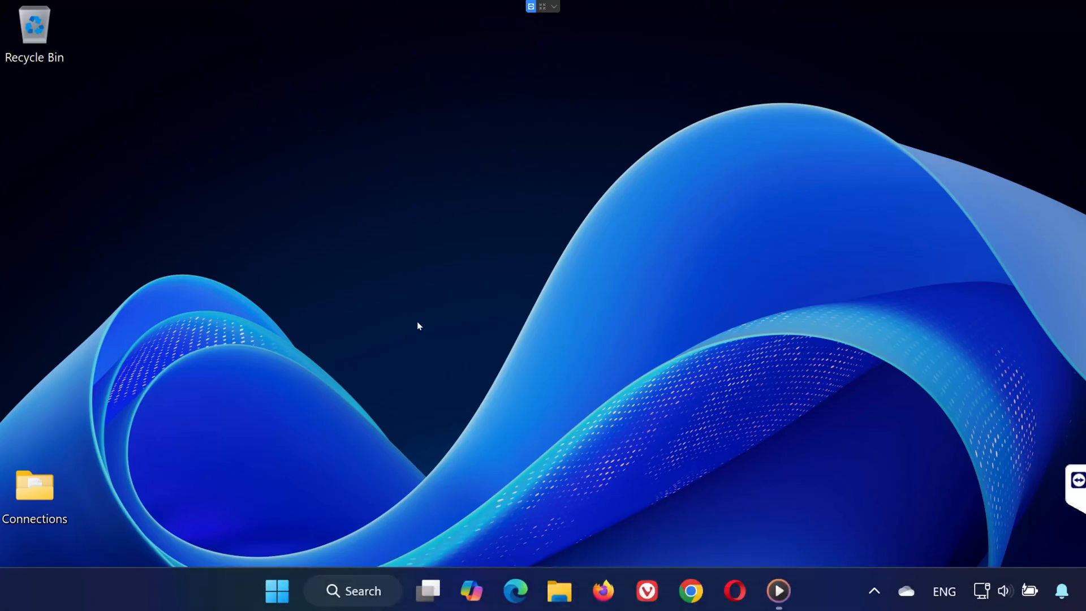
# Delete all files in the %temp% folder, skipping in-use items
pyautogui.write('%temp%')
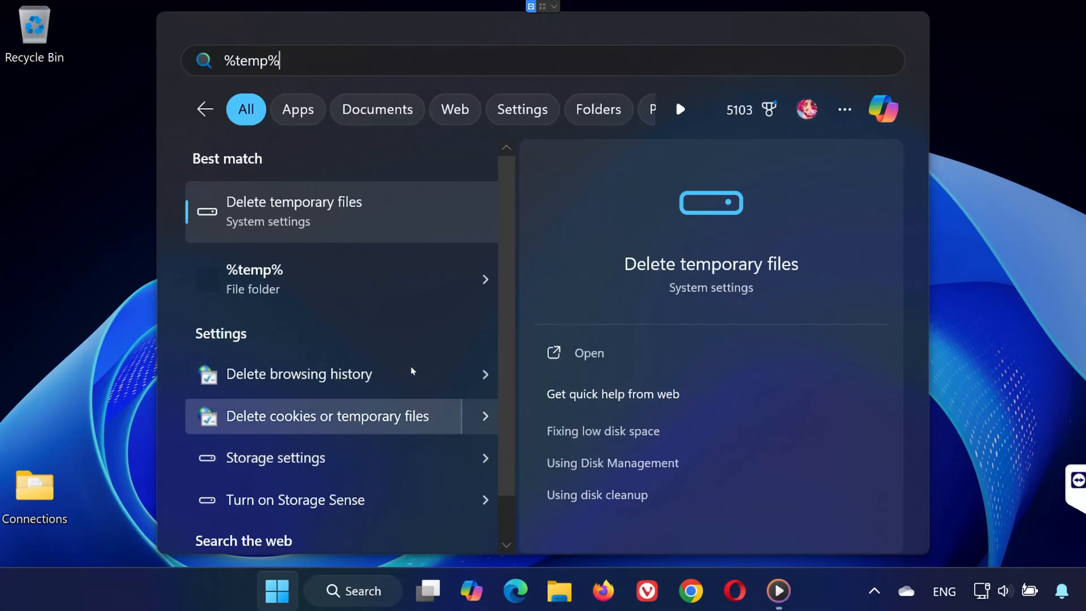
pyautogui.click(254, 279)
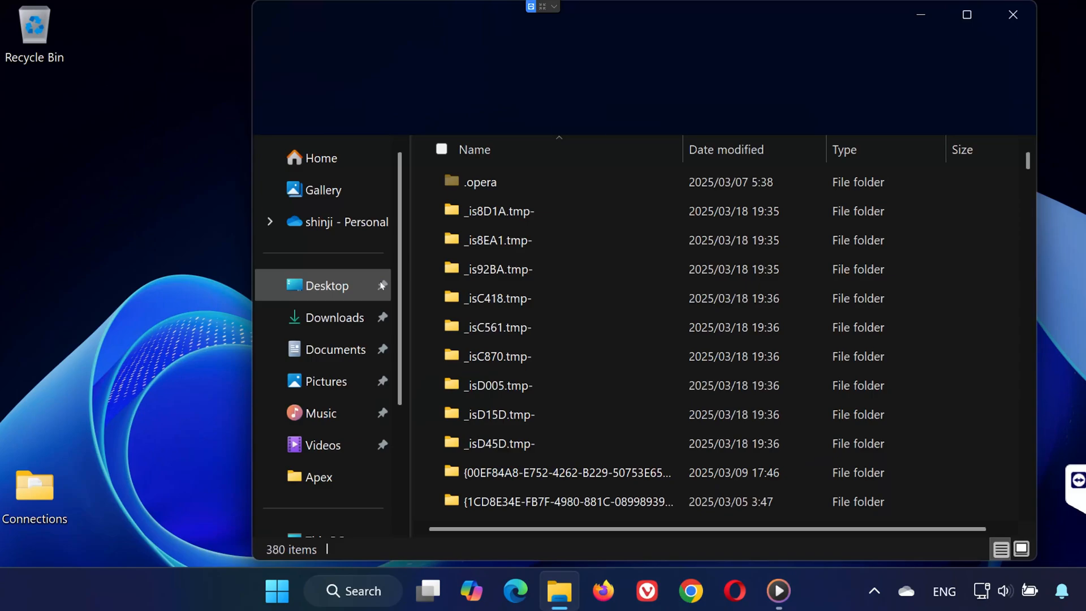
pyautogui.press('ctrl+a')
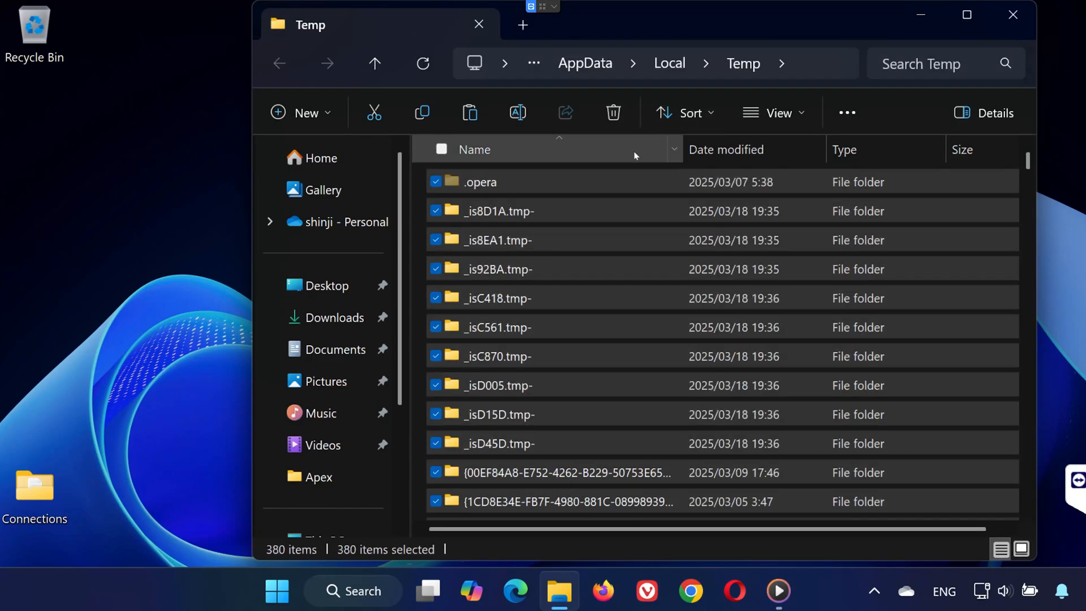
pyautogui.click(612, 112)
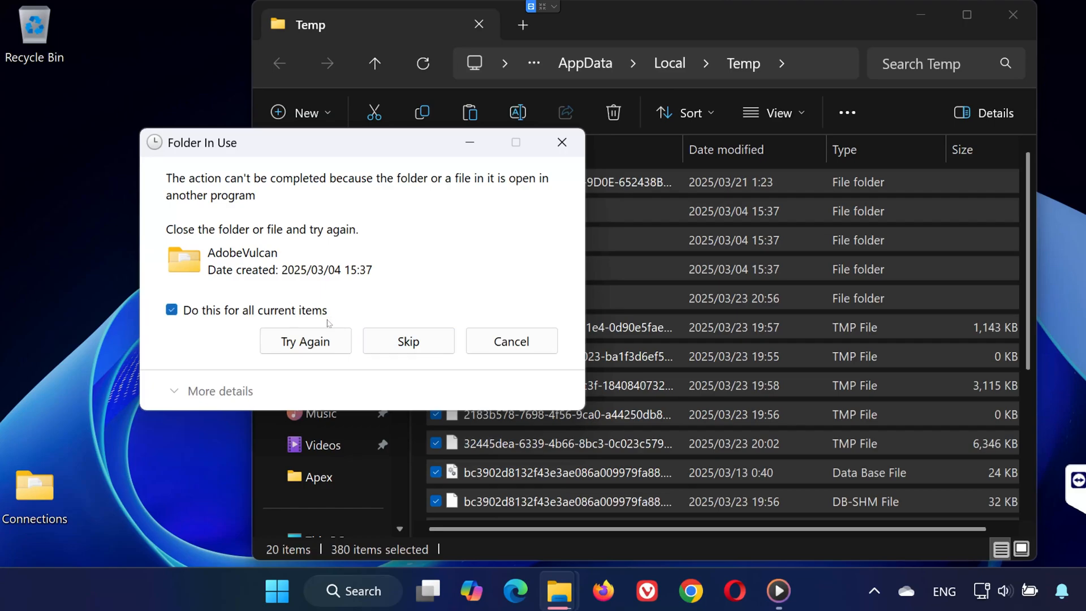
pyautogui.click(275, 591)
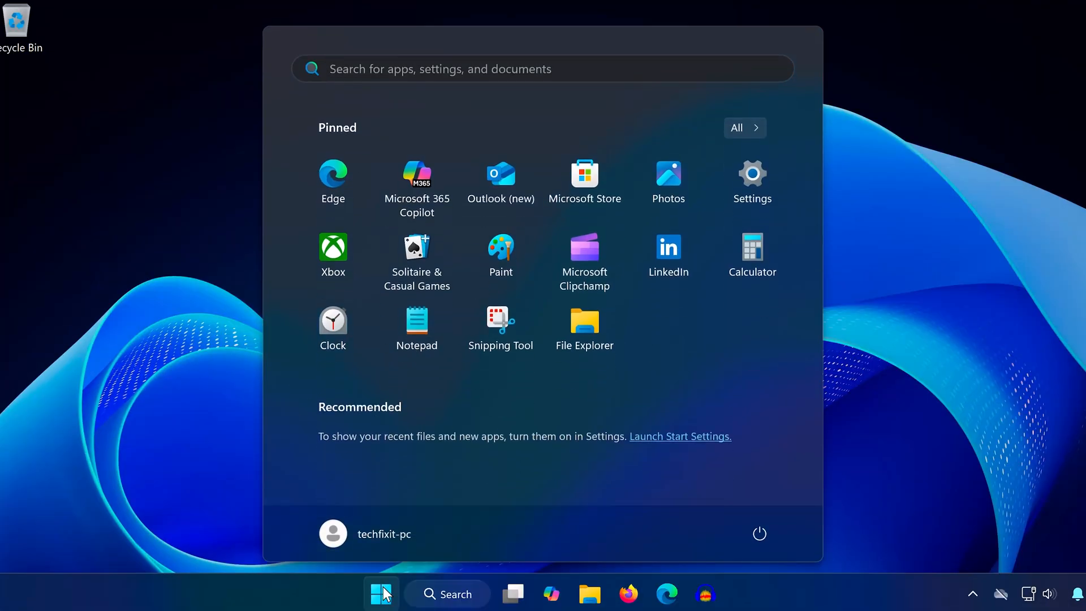
# Run and confirm Network reset from Settings, then dismiss the 5-minute shutdown notice
pyautogui.write('network reset')
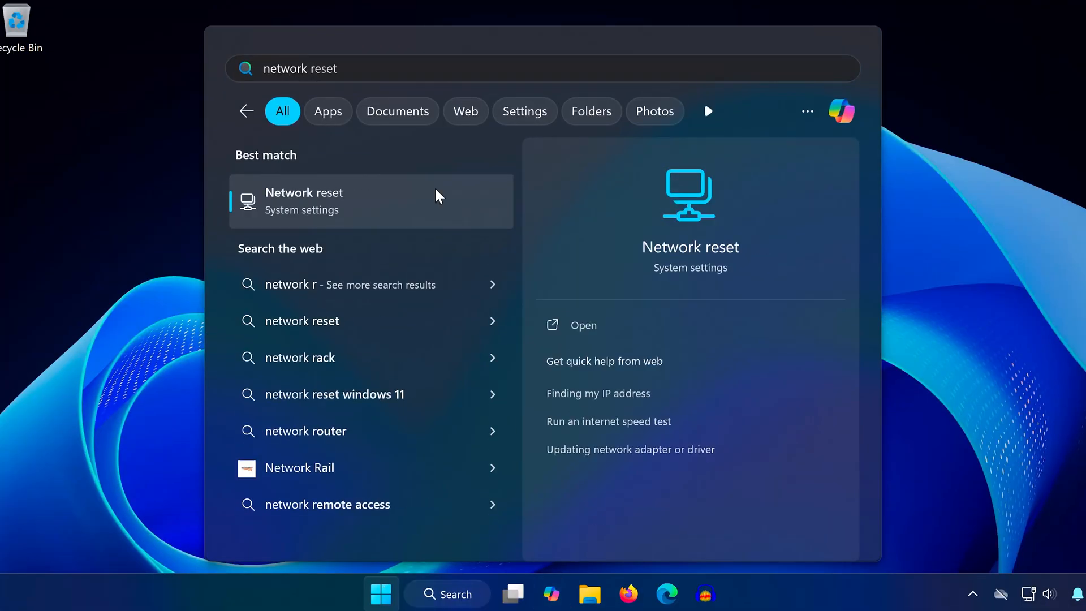
pyautogui.click(303, 200)
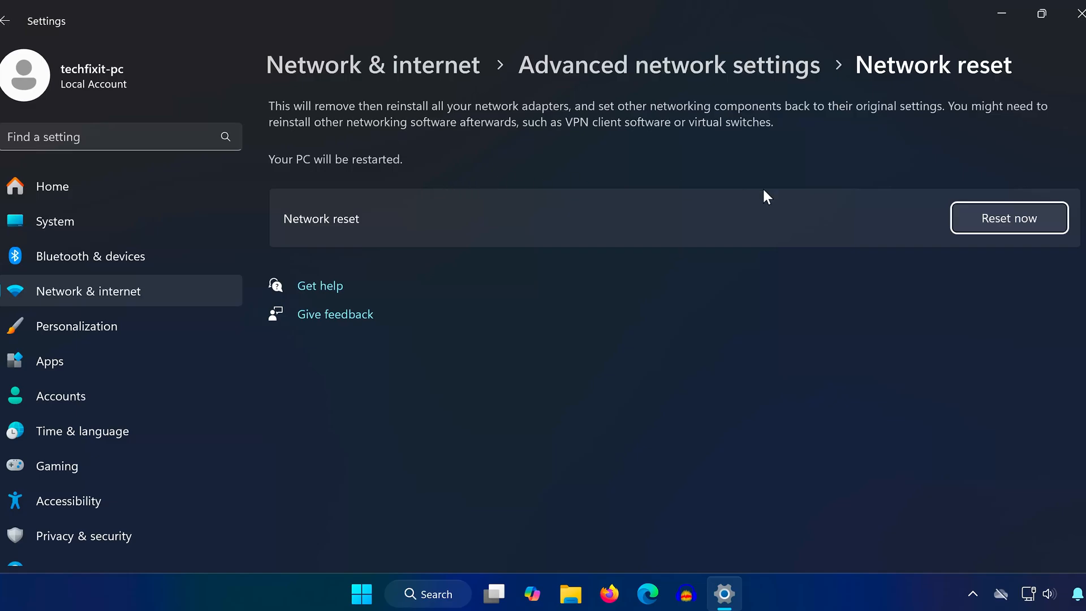
pyautogui.click(1009, 218)
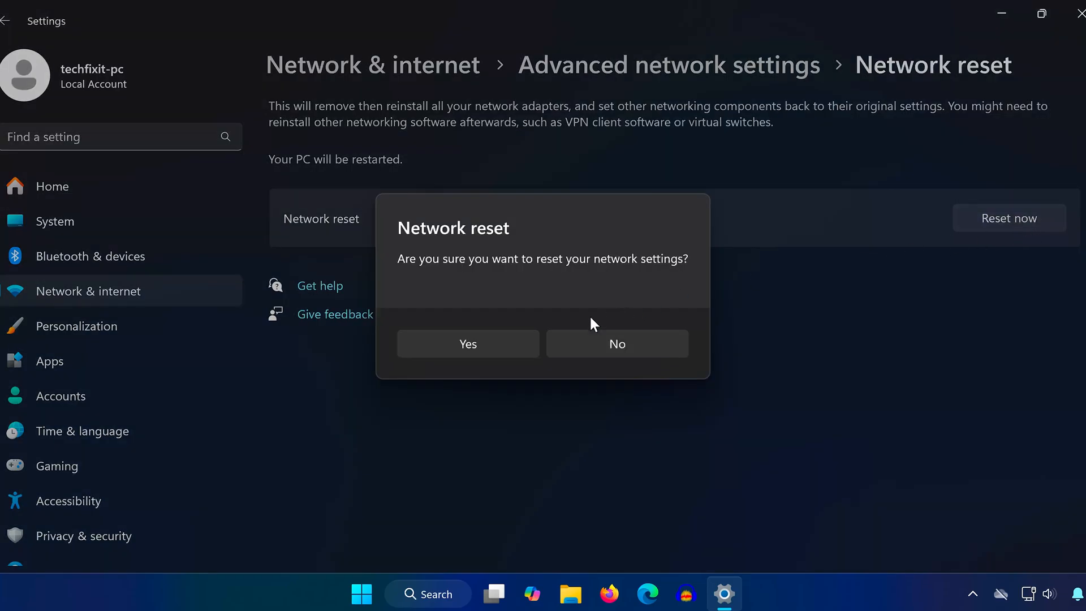
pyautogui.click(467, 343)
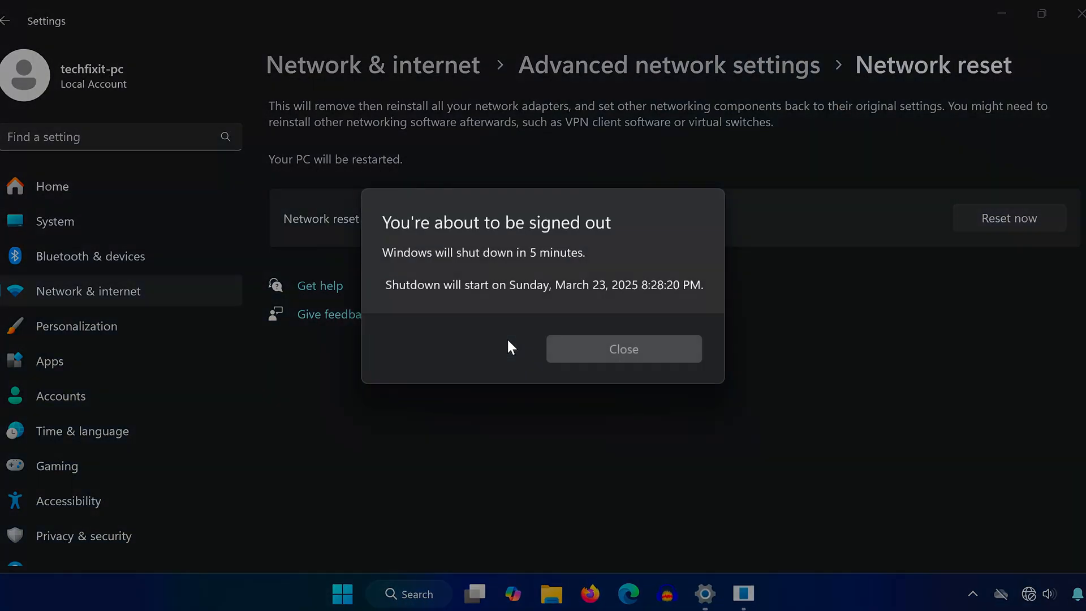
pyautogui.click(623, 349)
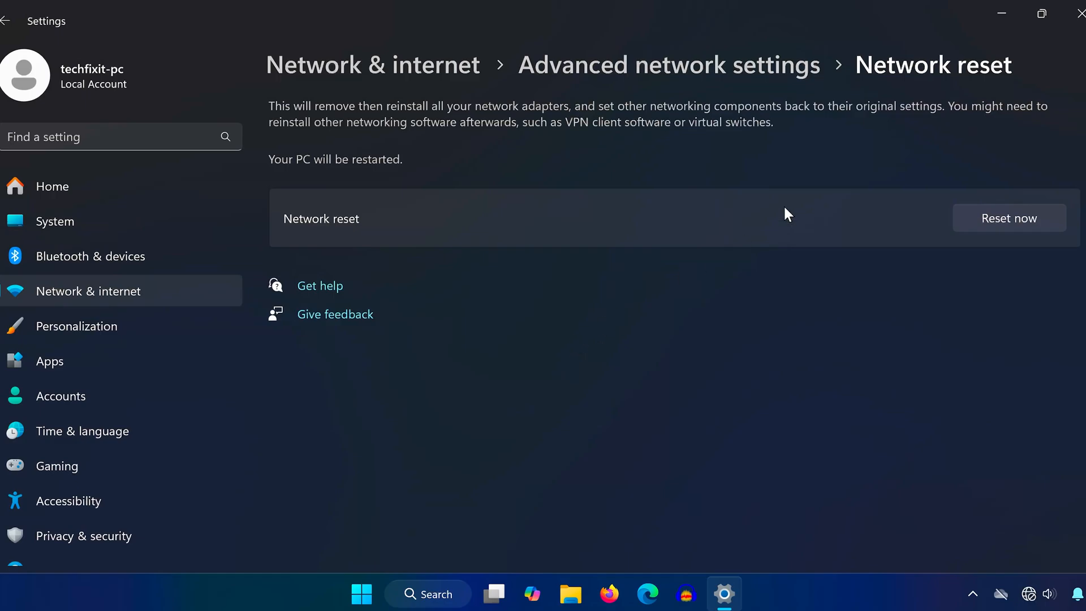